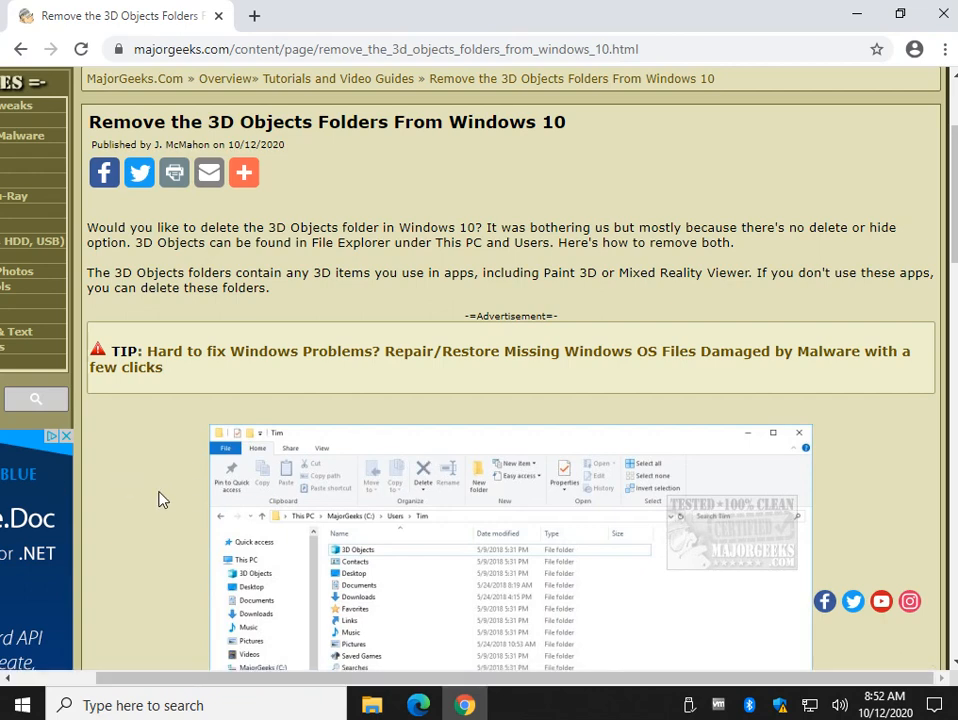
{"action": "mouse_move", "coordinate": [424, 612]}
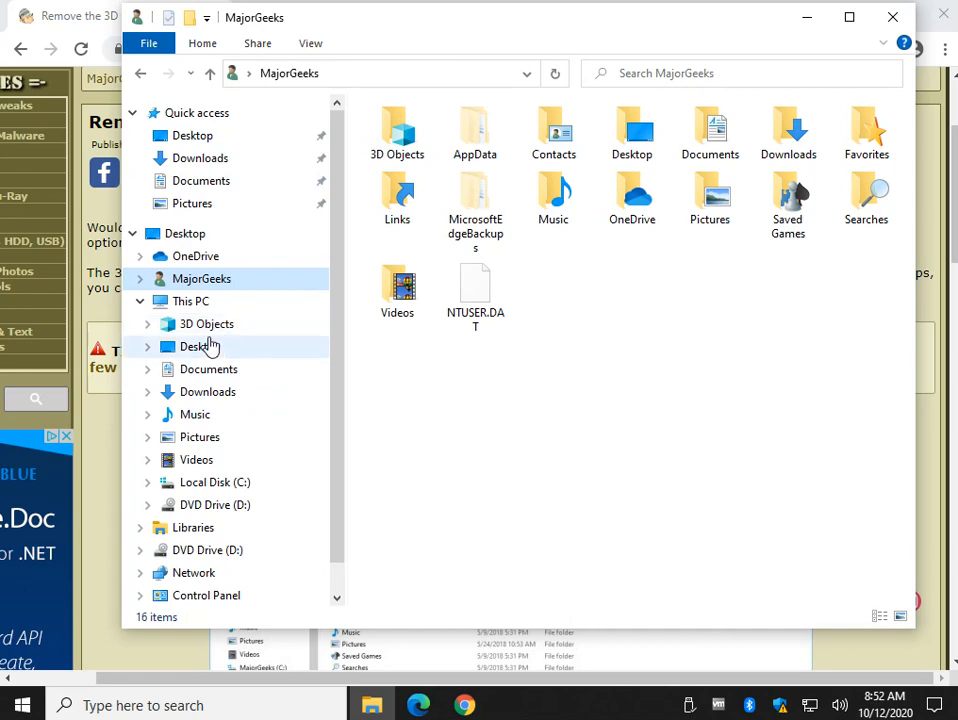
- Return to the MajorGeeks article and move down to its removal steps
{"action": "left_click", "coordinate": [464, 704]}
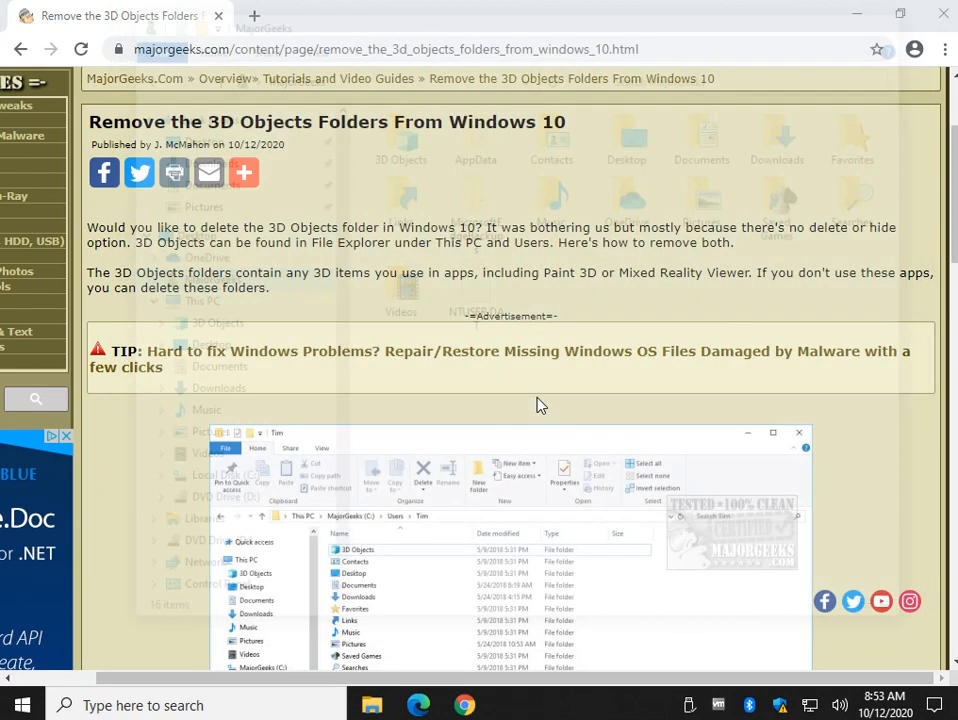
{"action": "scroll", "scroll_direction": "down", "scroll_amount": 3}
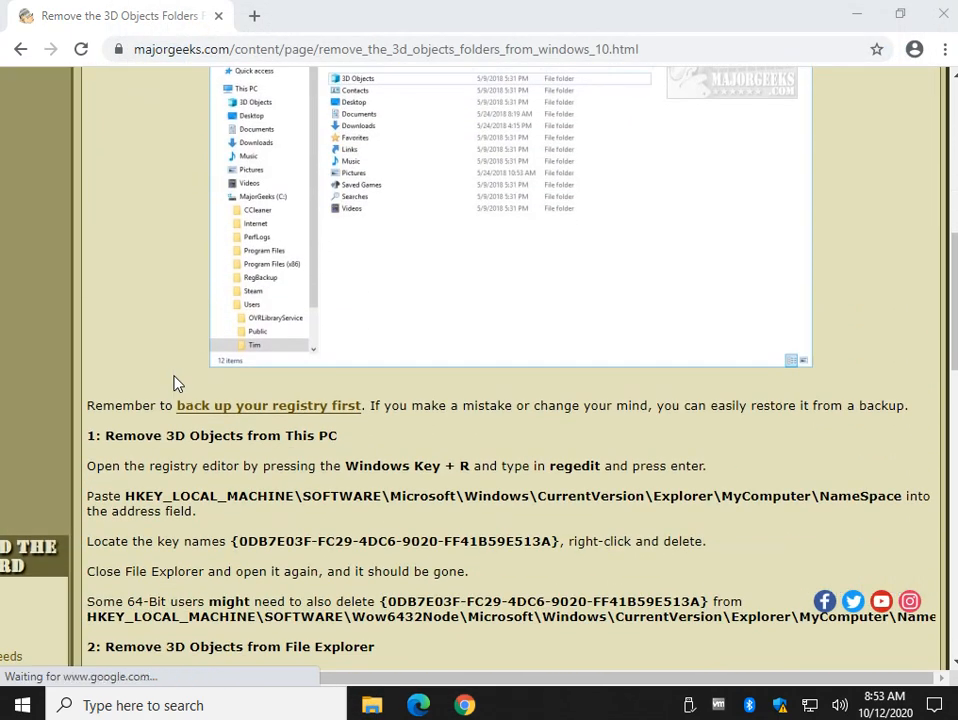
{"action": "scroll", "scroll_direction": "down", "scroll_amount": 3}
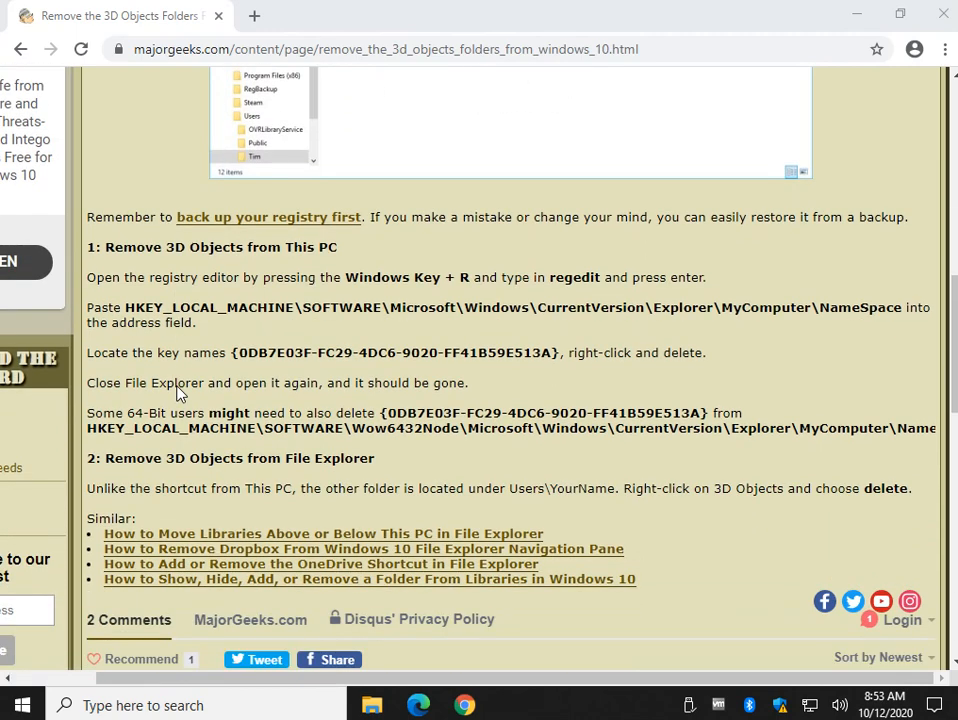
- Launch regedit from the Run dialog (Win+R)
{"action": "key", "text": "Win+r"}
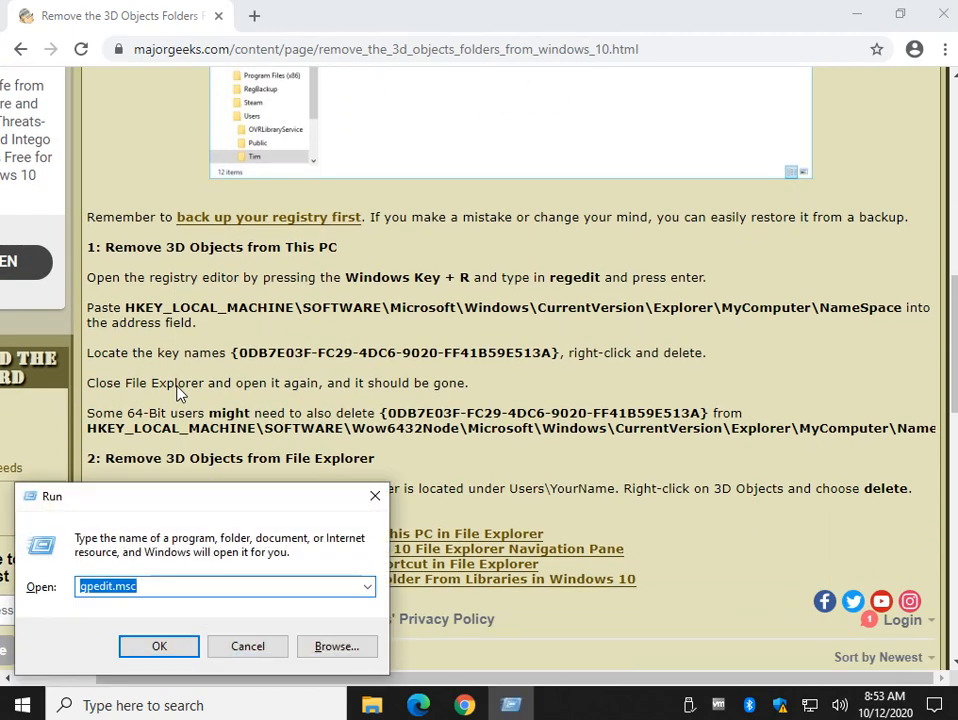
{"action": "type", "text": "reged"}
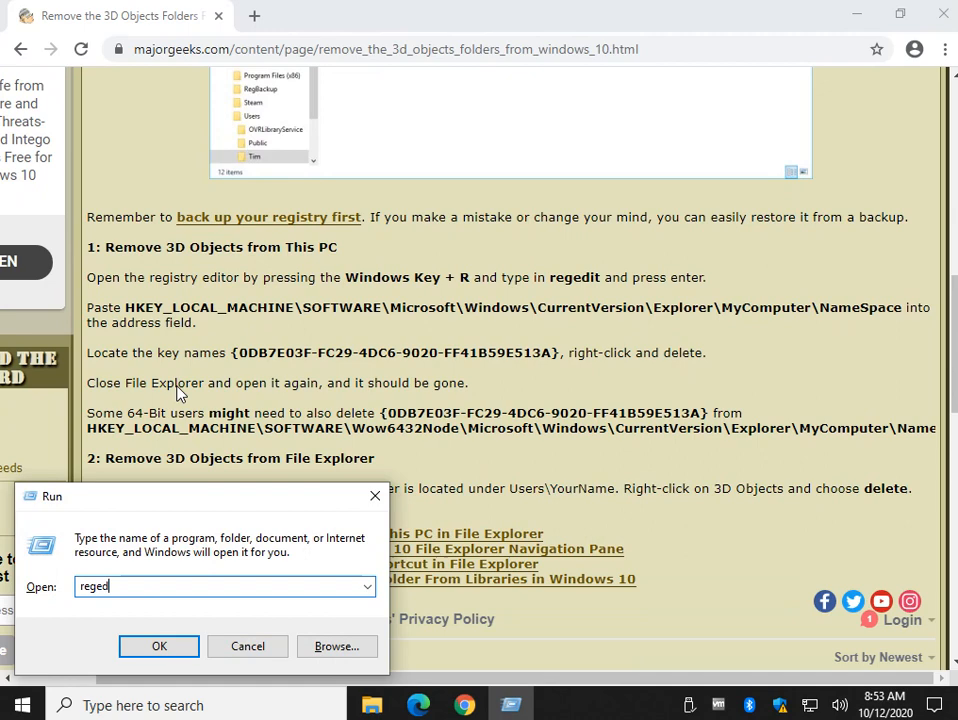
{"action": "type", "text": "it"}
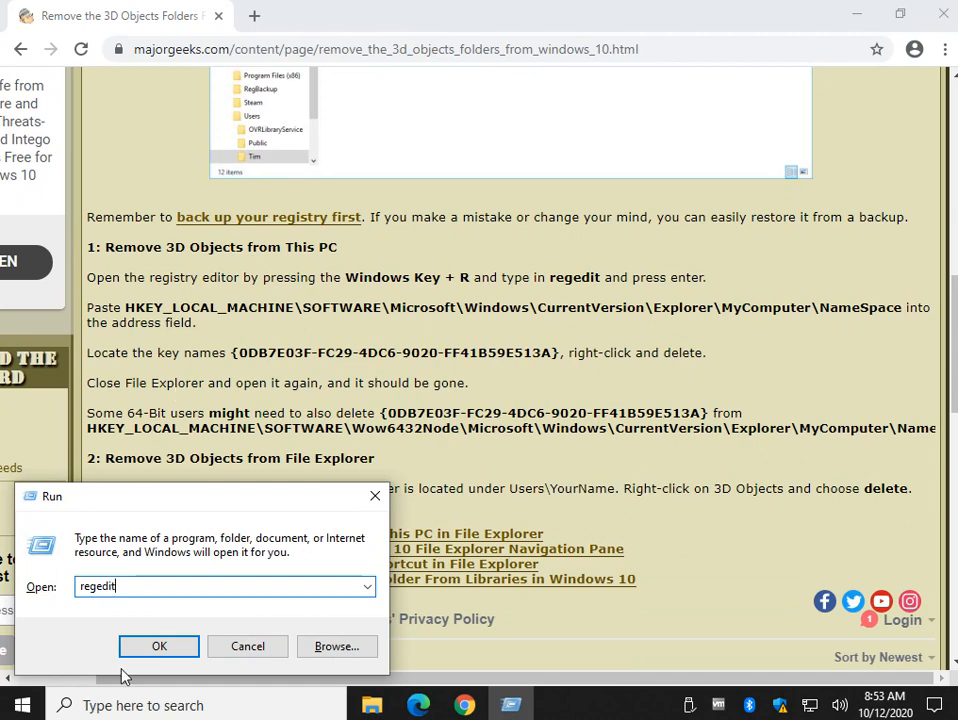
{"action": "left_click", "coordinate": [158, 644]}
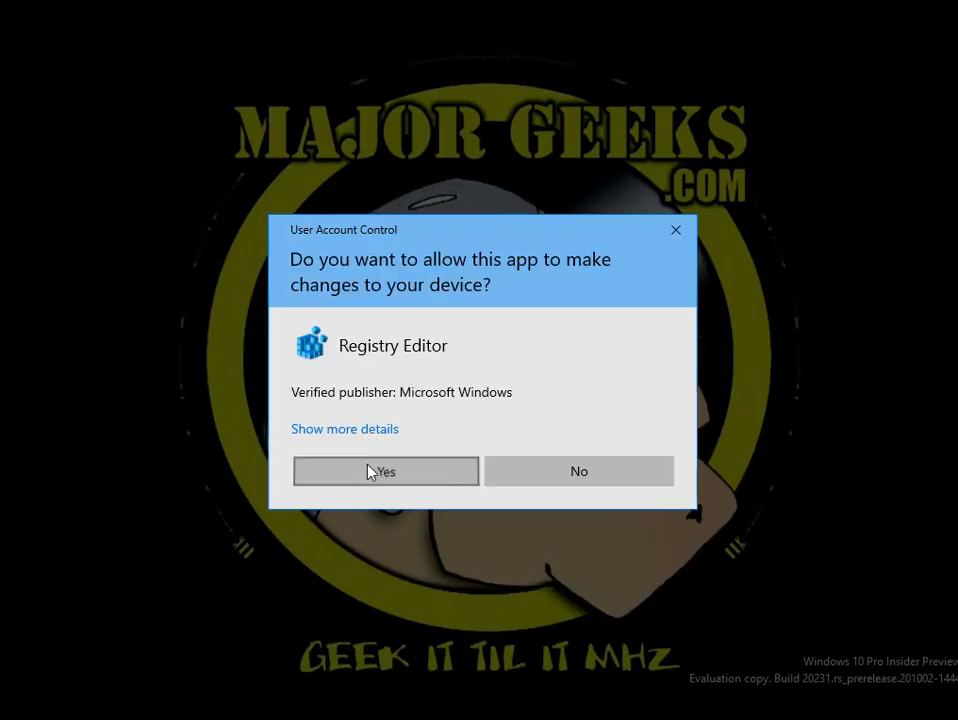
- Allow Registry Editor through UAC, then copy the NameSpace key path from the article
{"action": "left_click", "coordinate": [384, 472]}
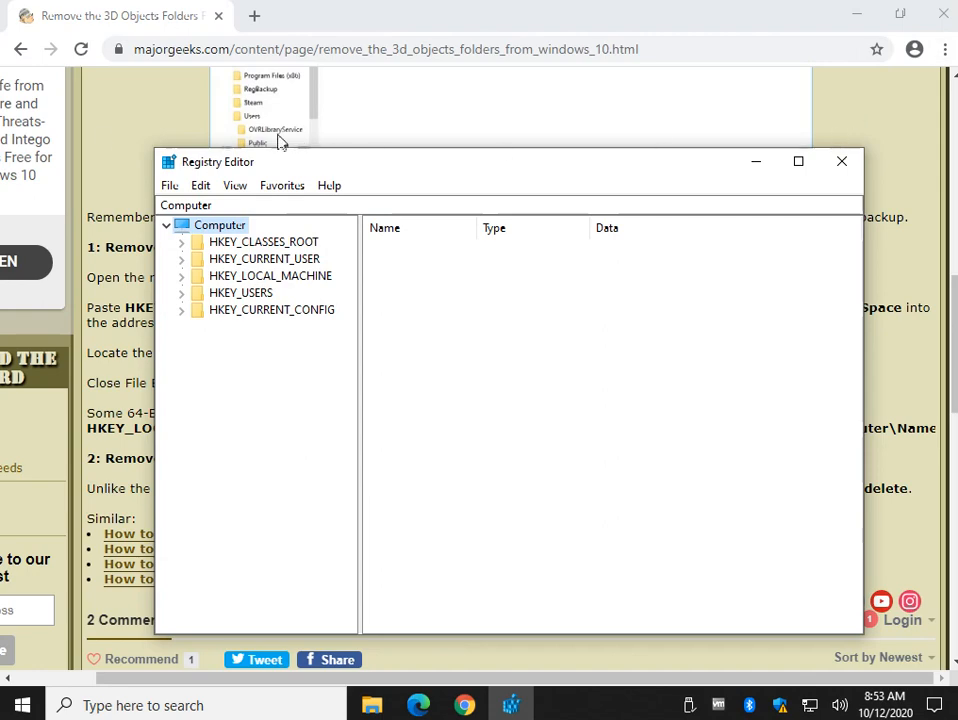
{"action": "left_click", "coordinate": [840, 160]}
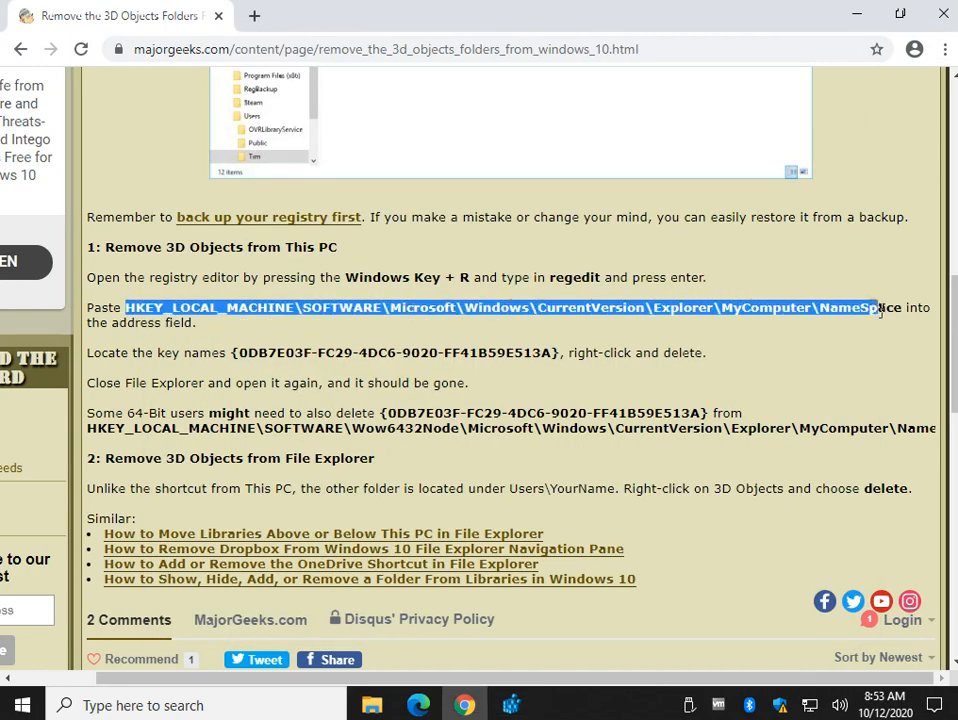
{"action": "right_click", "coordinate": [876, 308]}
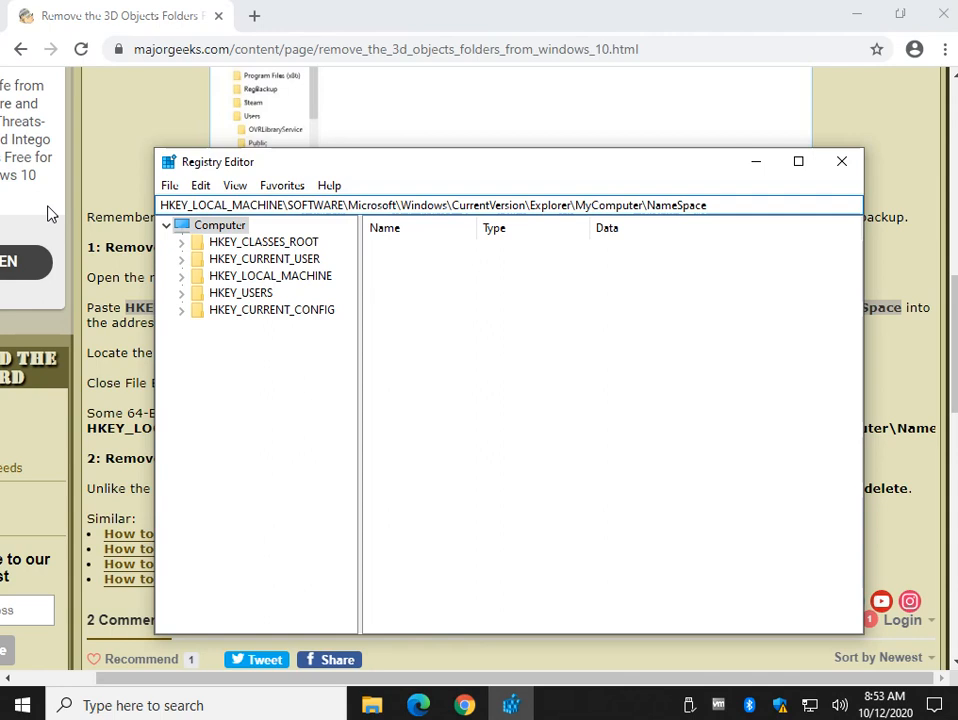
{"action": "mouse_move", "coordinate": [44, 224]}
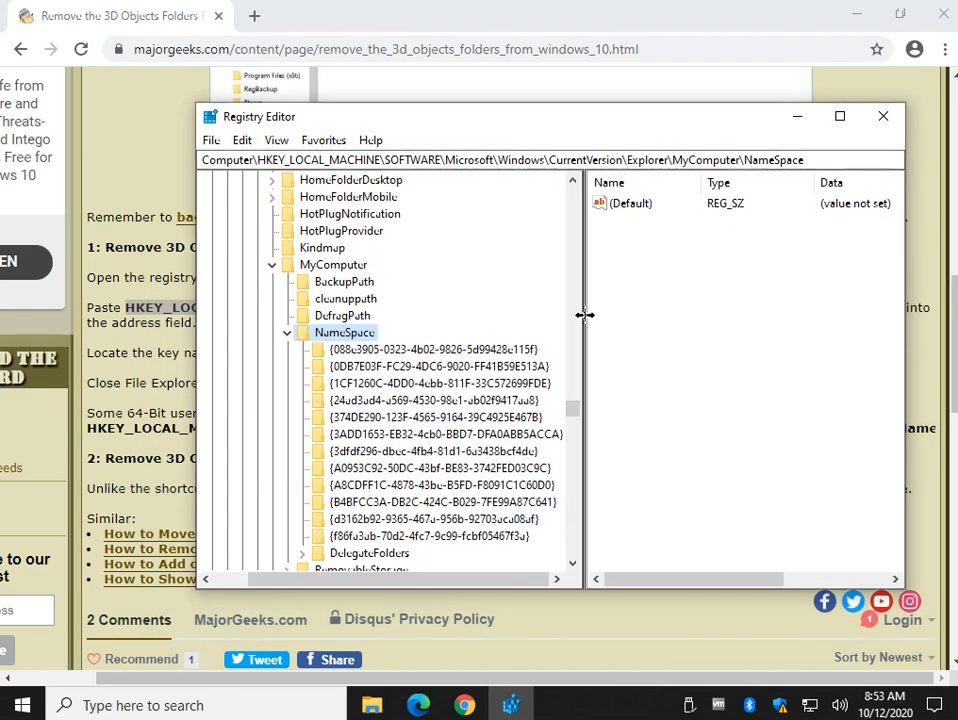
- Arrange Registry Editor below the article steps and select the {0DB7E03F-FC29-4DC6-9020-FF41B59E513A} key
{"action": "left_click", "coordinate": [884, 114]}
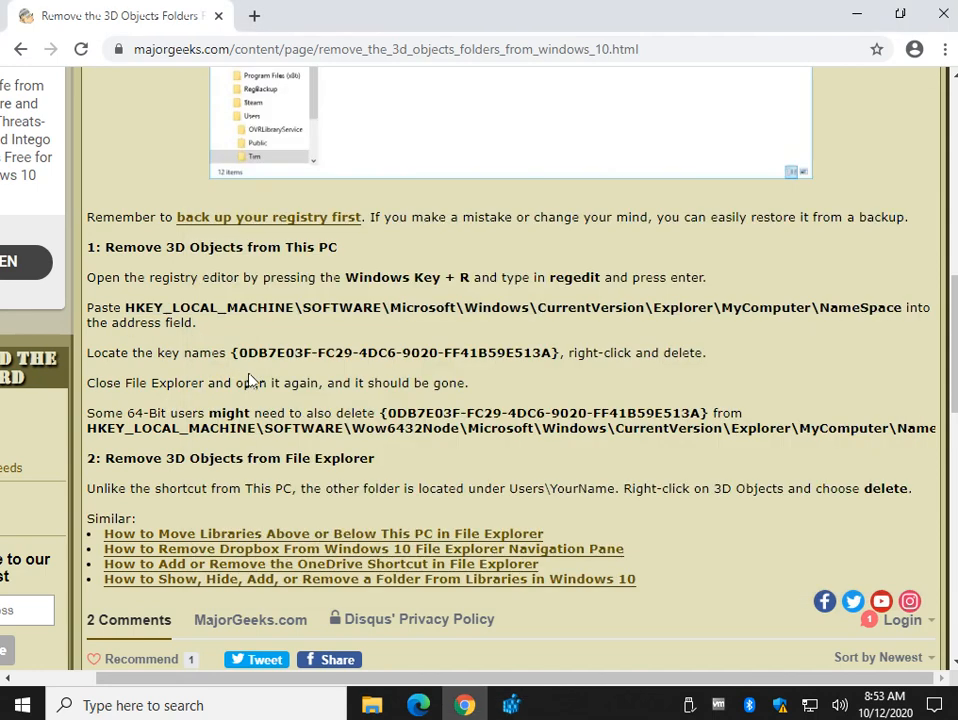
{"action": "mouse_move", "coordinate": [244, 380]}
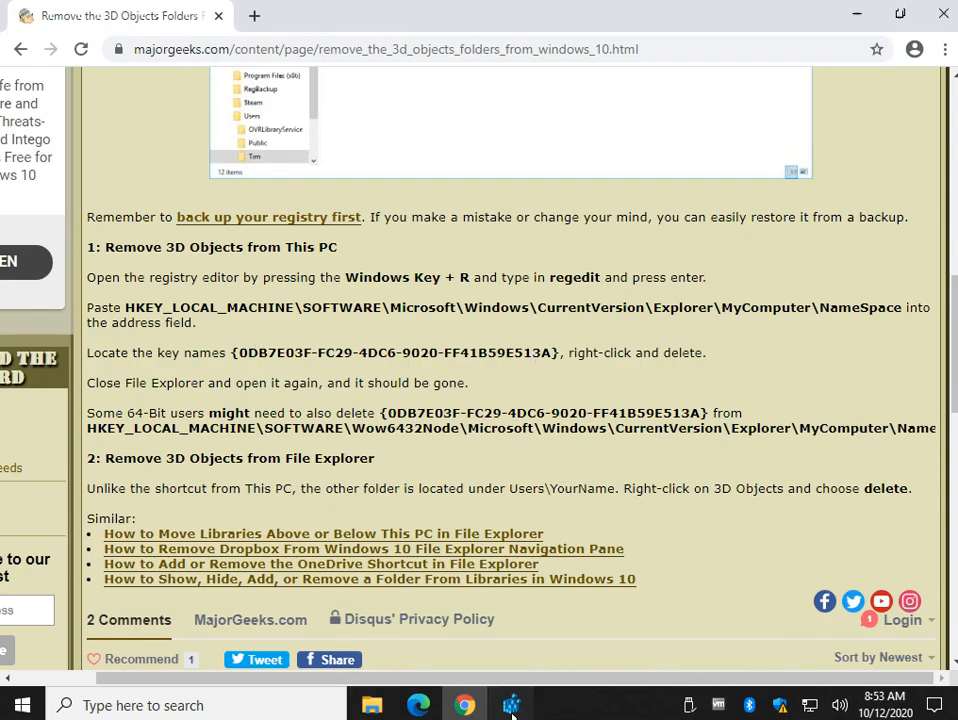
{"action": "left_click", "coordinate": [510, 704]}
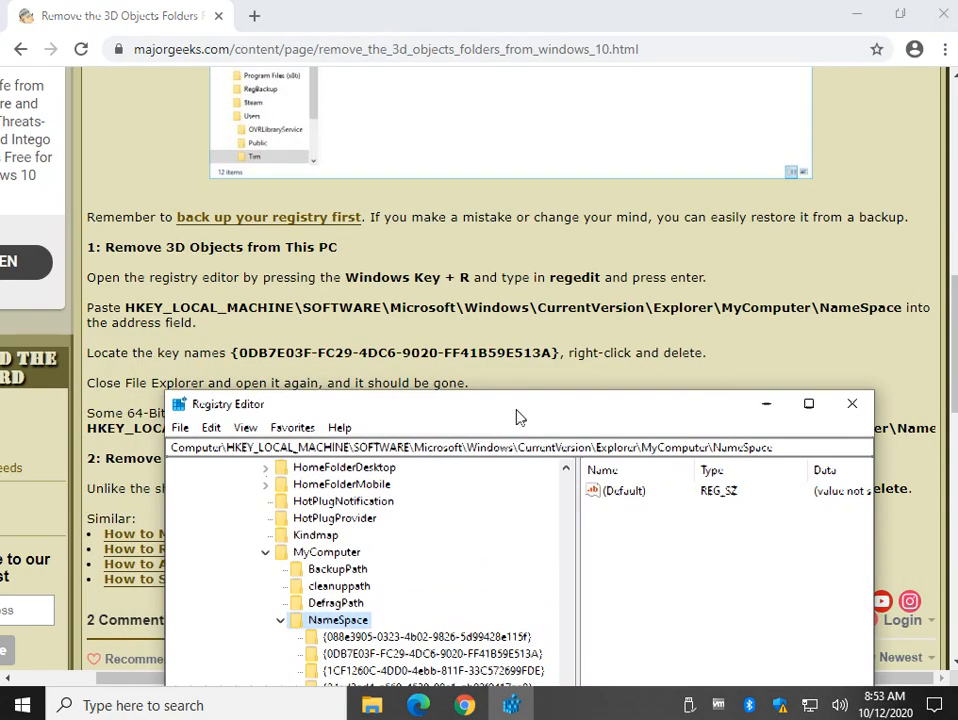
{"action": "left_click_drag", "start_coordinate": [520, 404], "coordinate": [520, 384]}
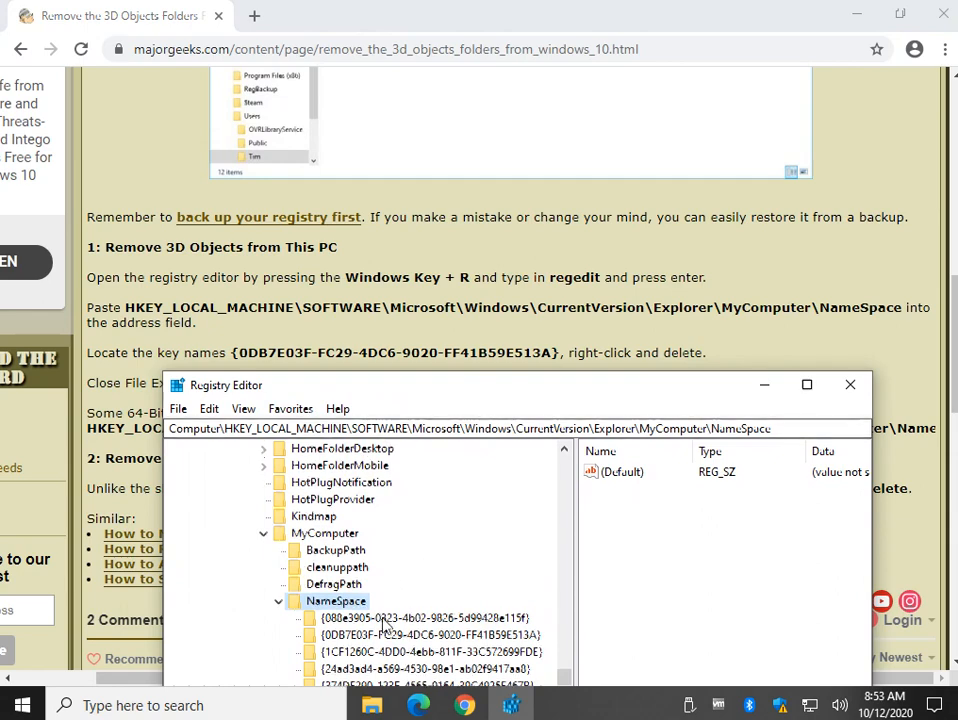
{"action": "left_click", "coordinate": [430, 532]}
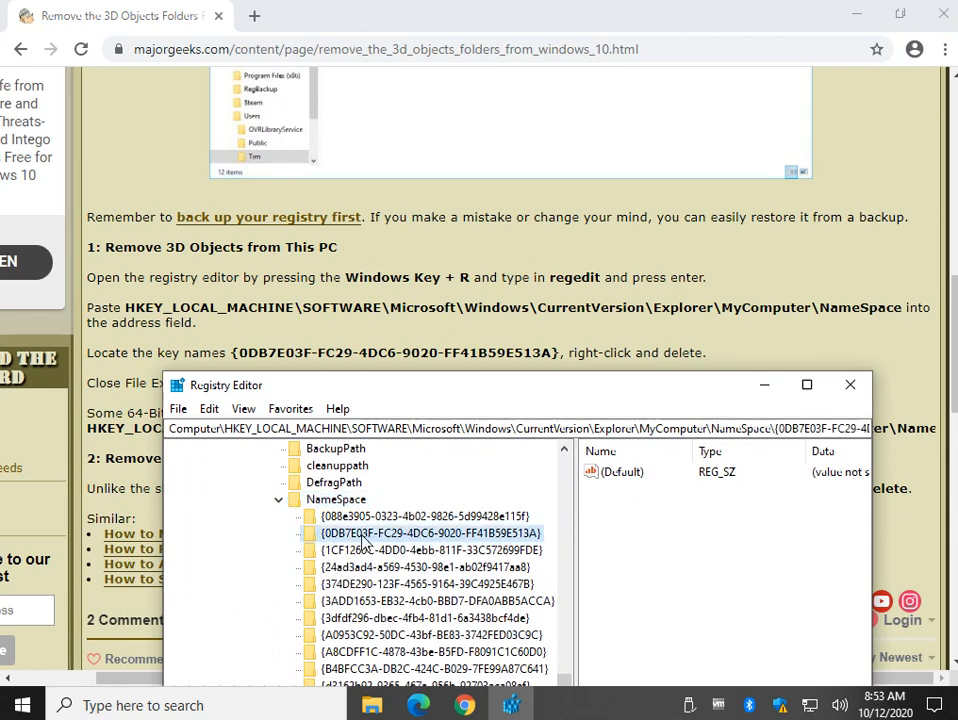
{"action": "mouse_move", "coordinate": [512, 360]}
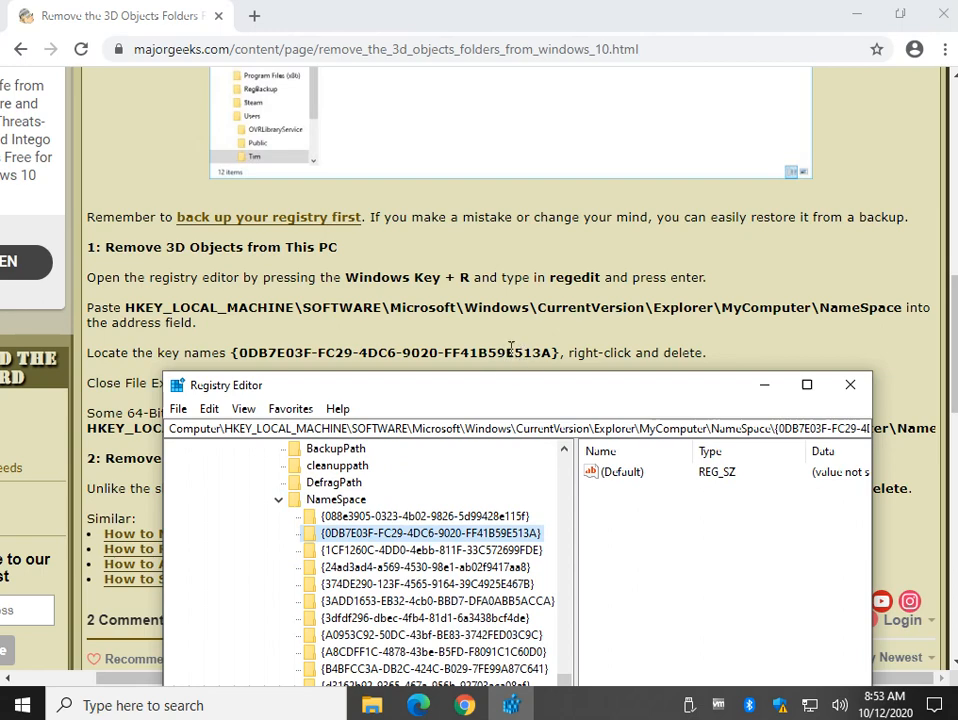
{"action": "mouse_move", "coordinate": [510, 544]}
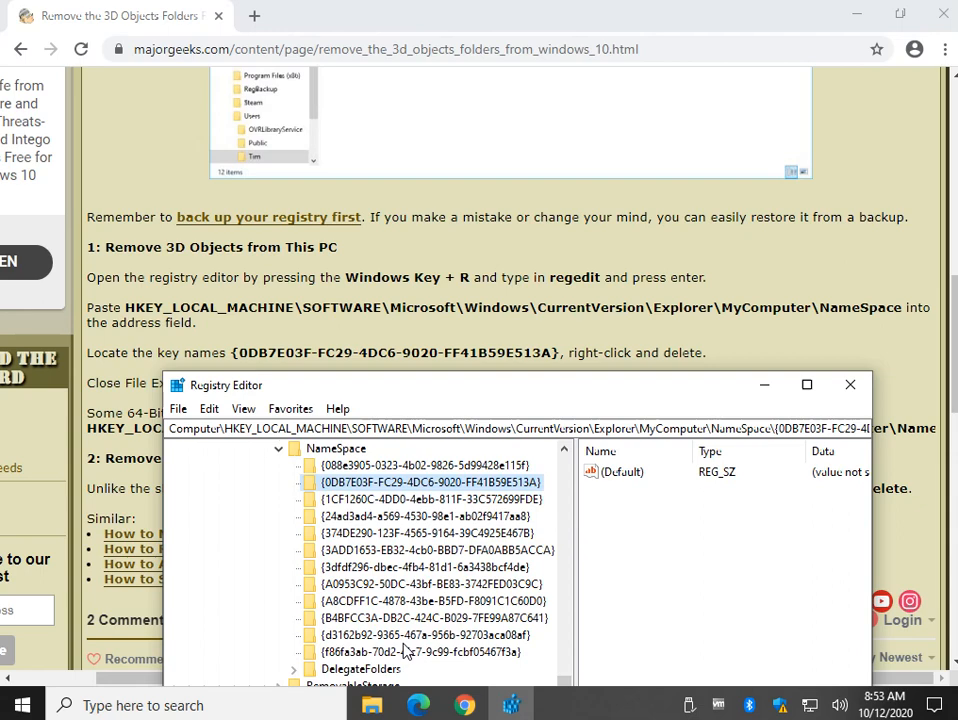
{"action": "mouse_move", "coordinate": [400, 496]}
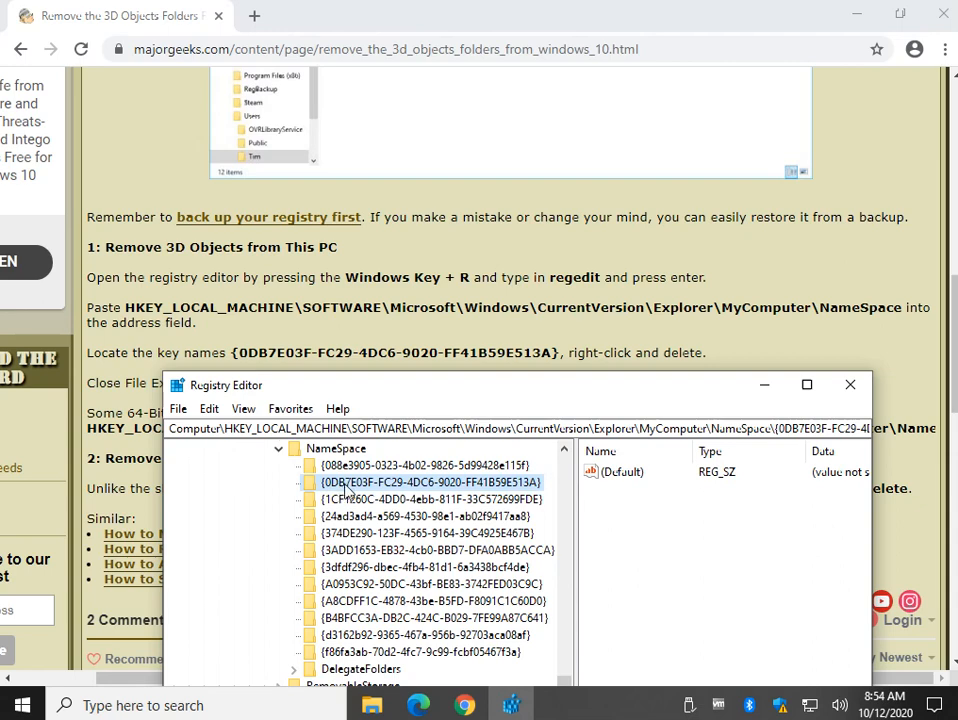
{"action": "mouse_move", "coordinate": [388, 510]}
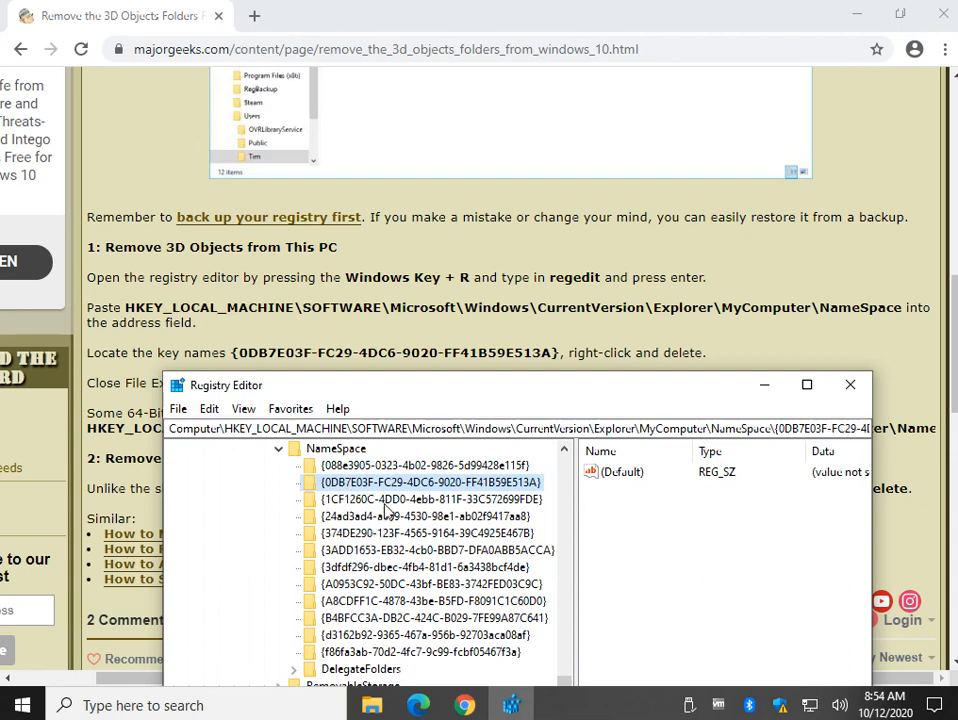
- Delete the {0DB7E03F...} 3D Objects key with confirmation and close Registry Editor
{"action": "right_click", "coordinate": [430, 482]}
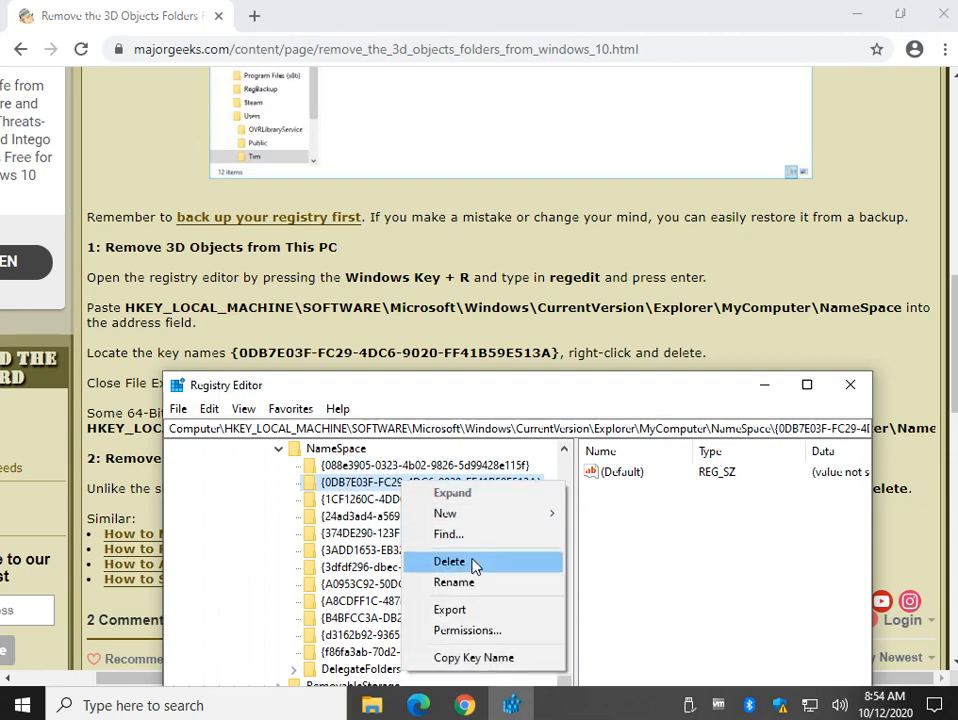
{"action": "left_click", "coordinate": [448, 560]}
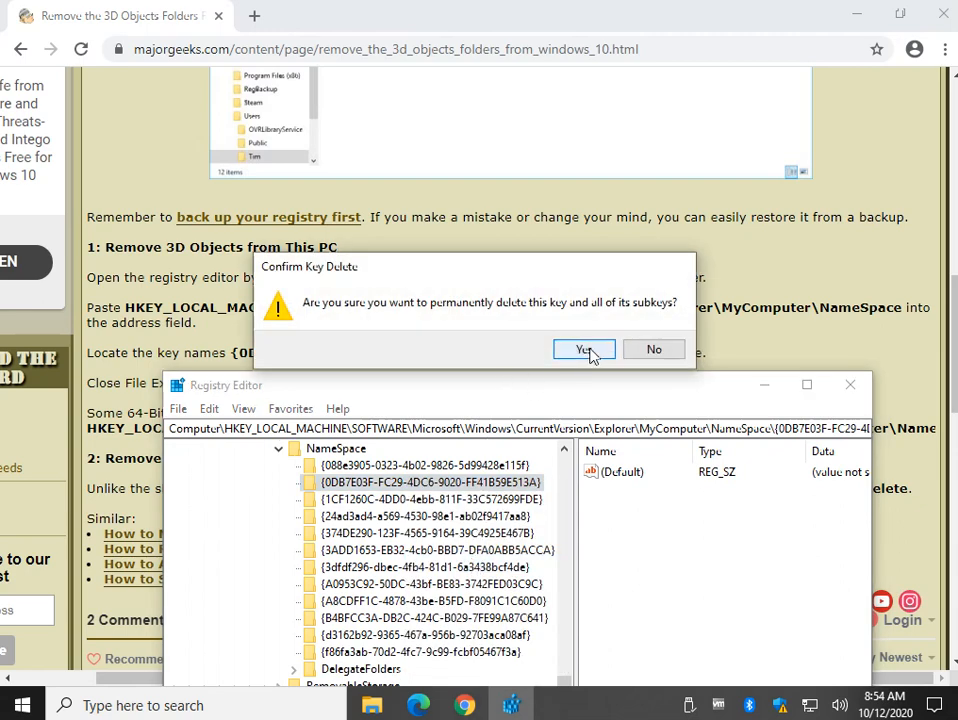
{"action": "left_click", "coordinate": [584, 348]}
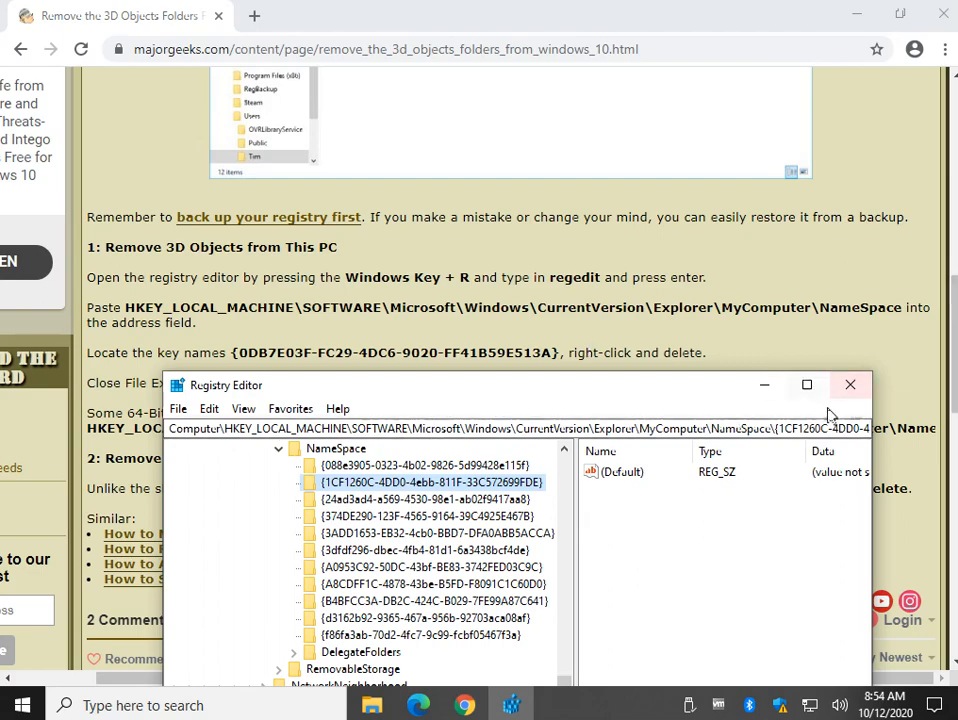
{"action": "left_click", "coordinate": [848, 384]}
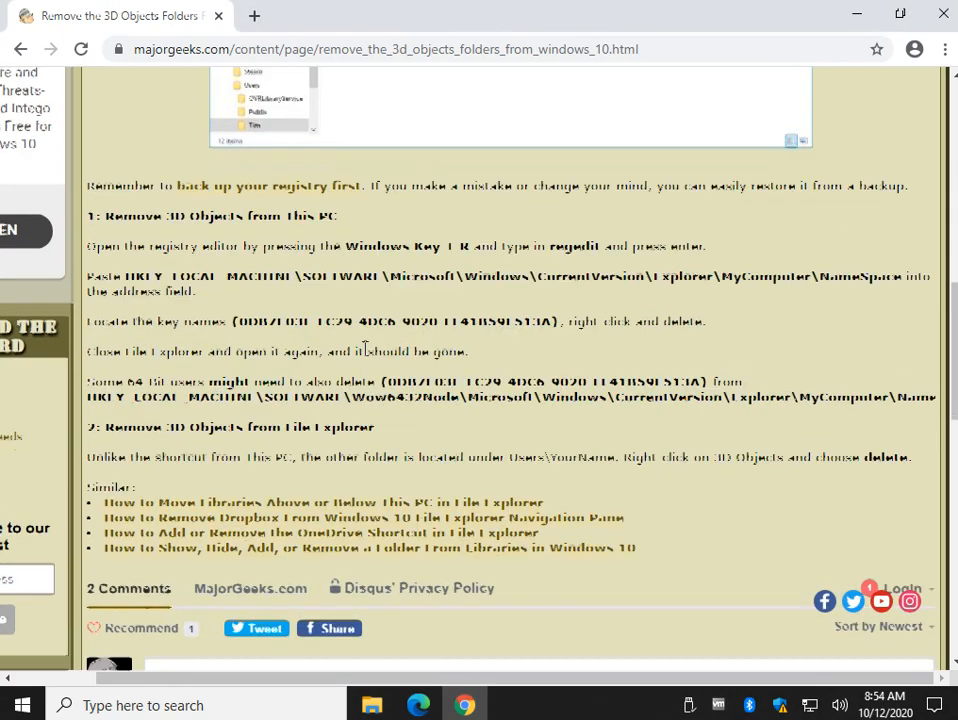
- Review the article's 64-bit registry path, then bring up File Explorer to check the result
{"action": "scroll", "scroll_direction": "down", "scroll_amount": 3}
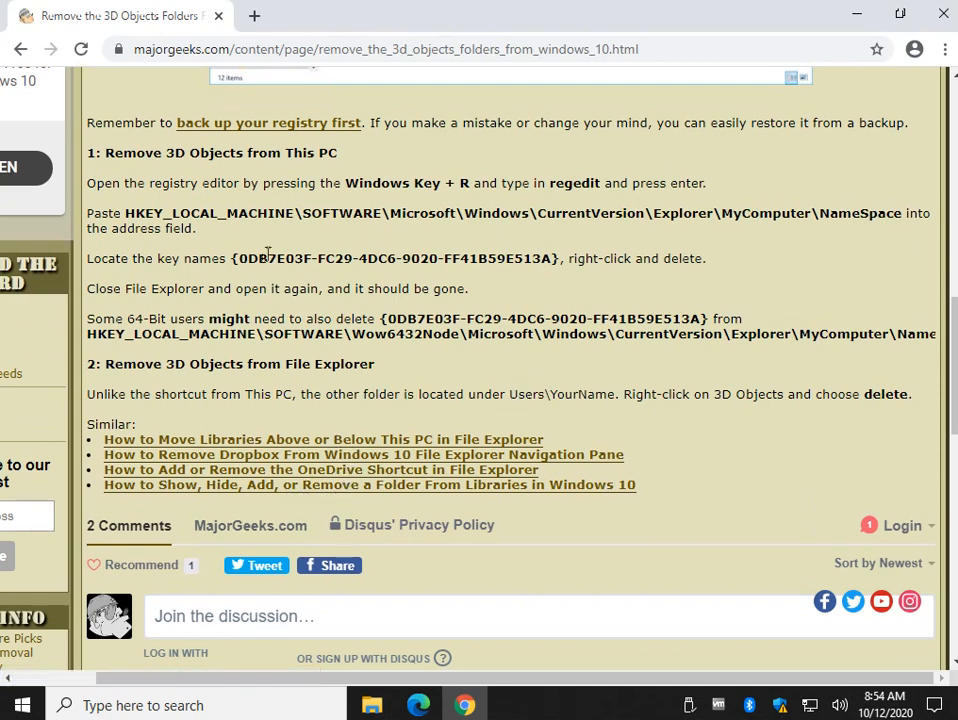
{"action": "mouse_move", "coordinate": [166, 318]}
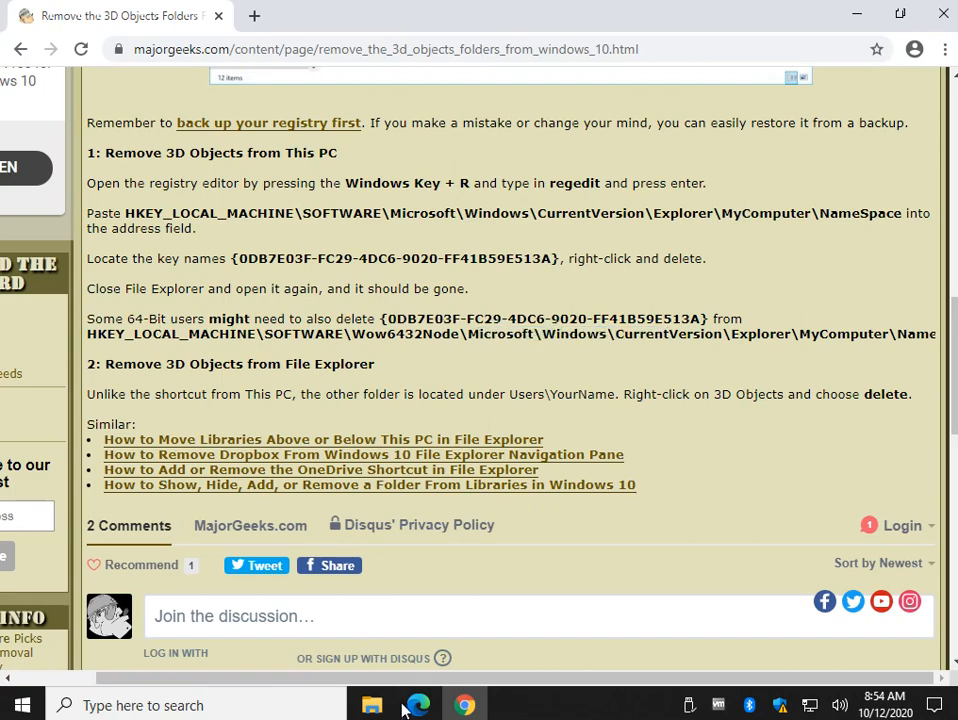
{"action": "left_click", "coordinate": [372, 704]}
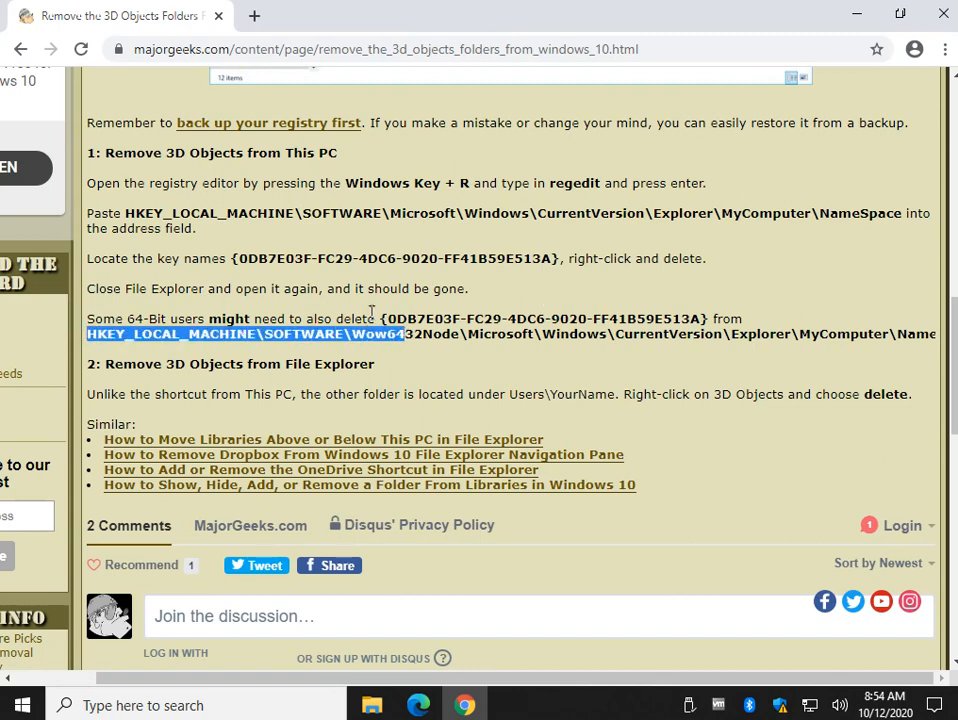
{"action": "left_click", "coordinate": [236, 212]}
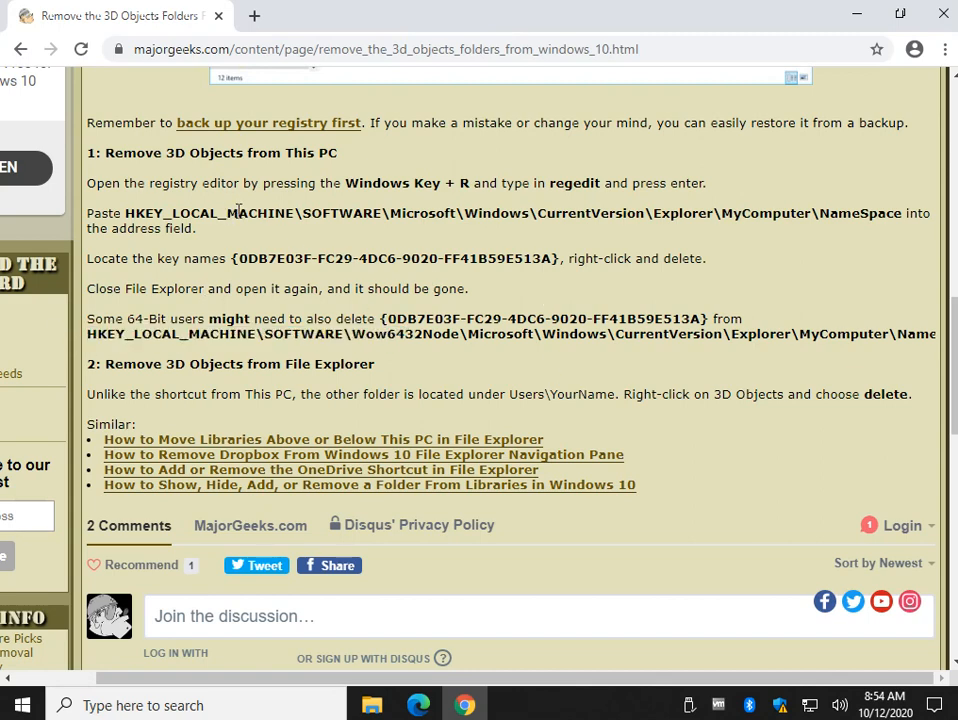
{"action": "mouse_move", "coordinate": [258, 392]}
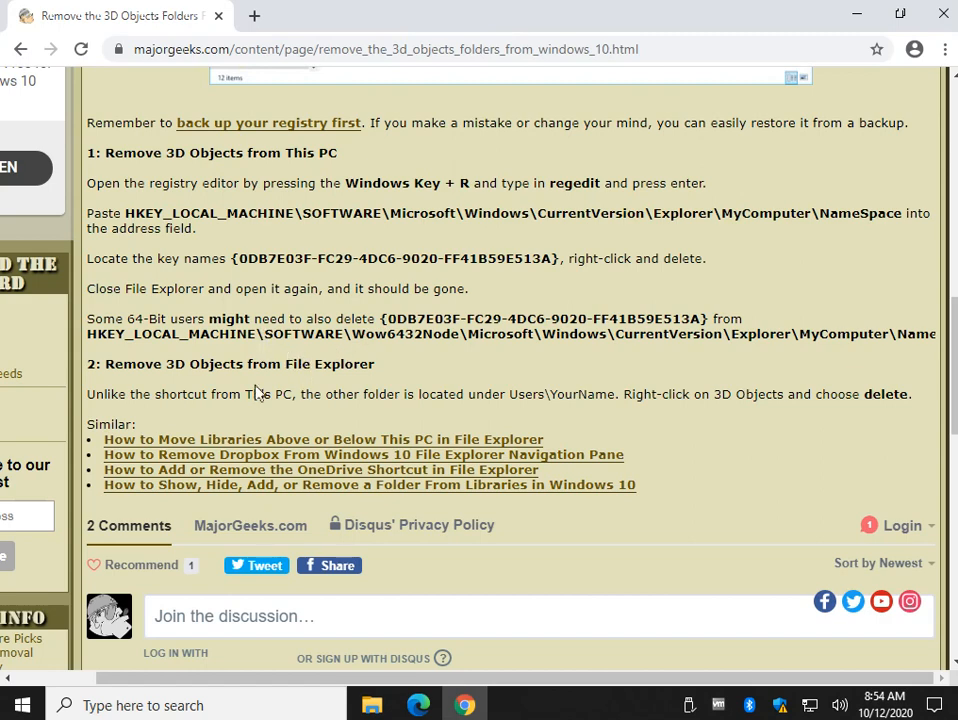
{"action": "left_click", "coordinate": [372, 704]}
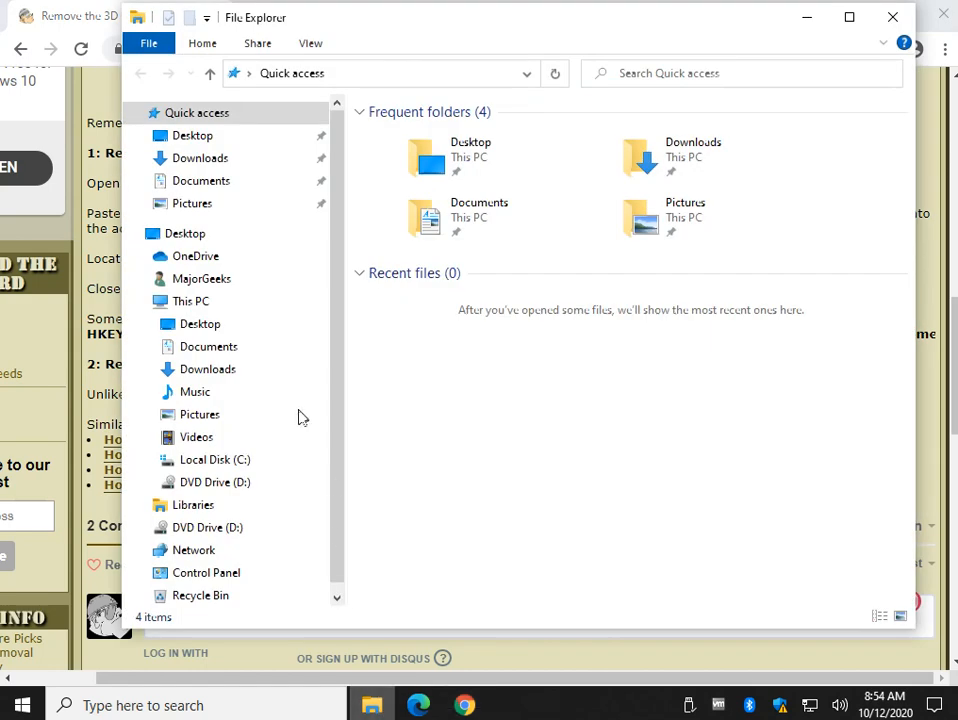
- Verify This PC lacks 3D Objects, then select the 3D Objects folder remaining in the MajorGeeks user folder
{"action": "left_click", "coordinate": [184, 232]}
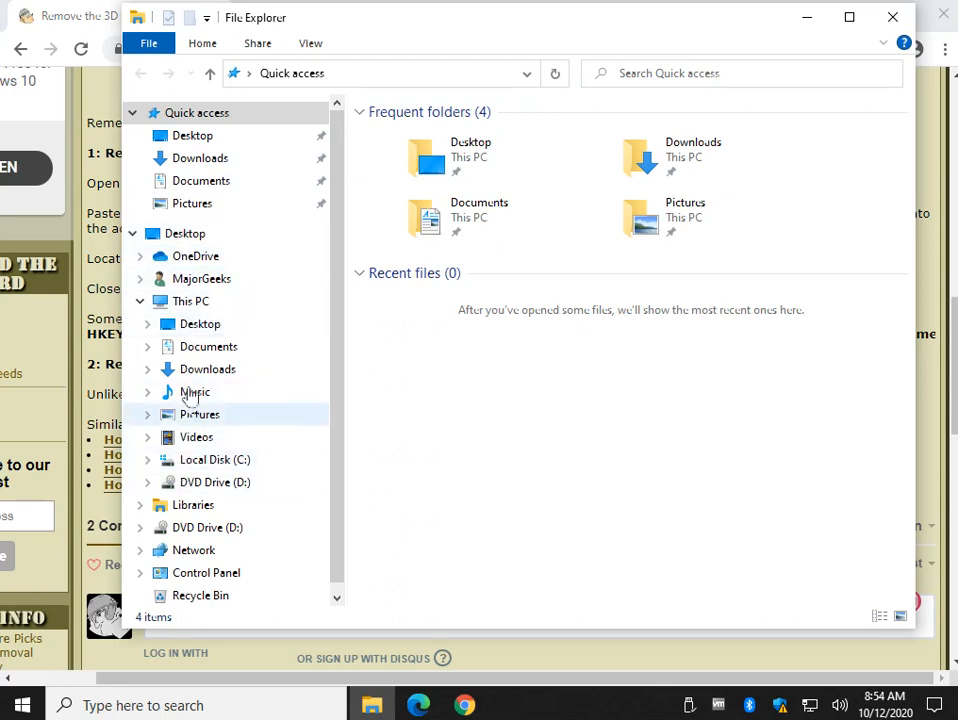
{"action": "mouse_move", "coordinate": [200, 278]}
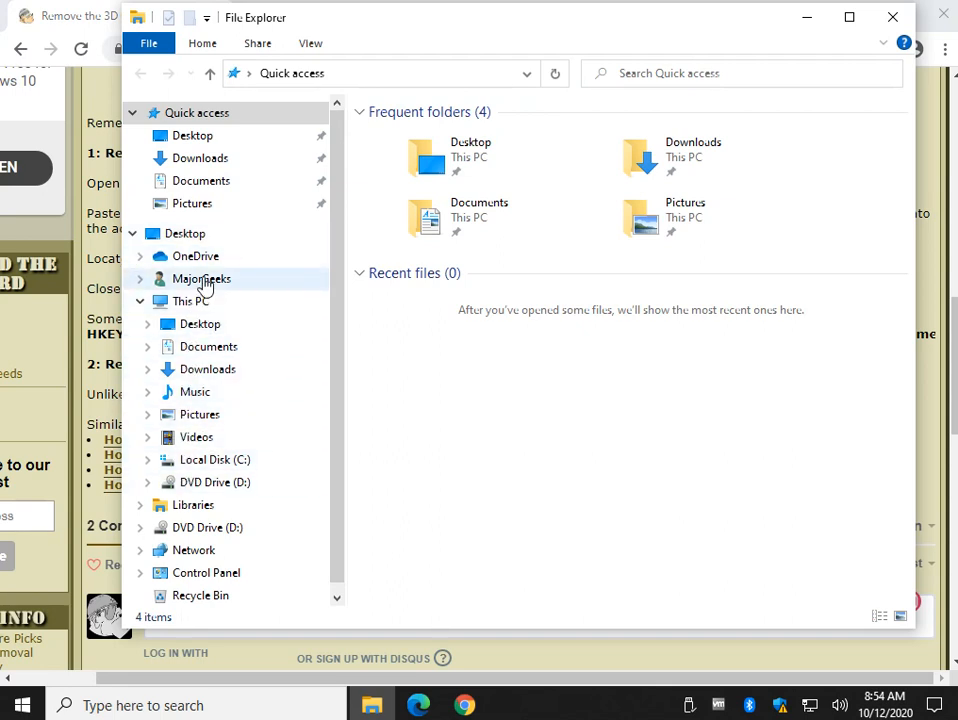
{"action": "left_click", "coordinate": [200, 278]}
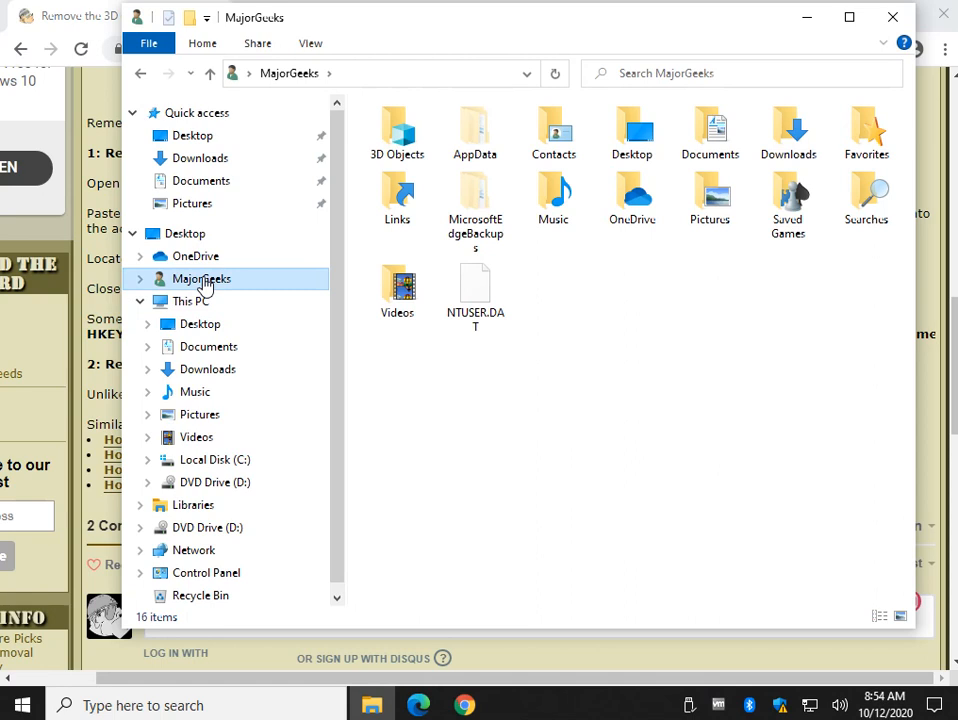
{"action": "left_click", "coordinate": [396, 132]}
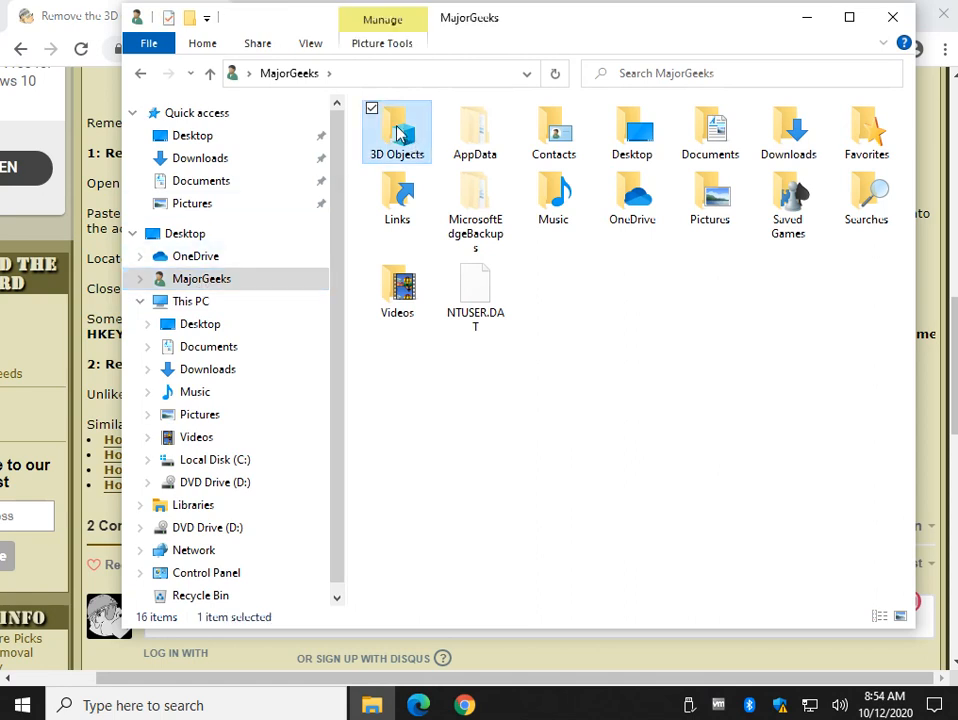
{"action": "right_click", "coordinate": [396, 132]}
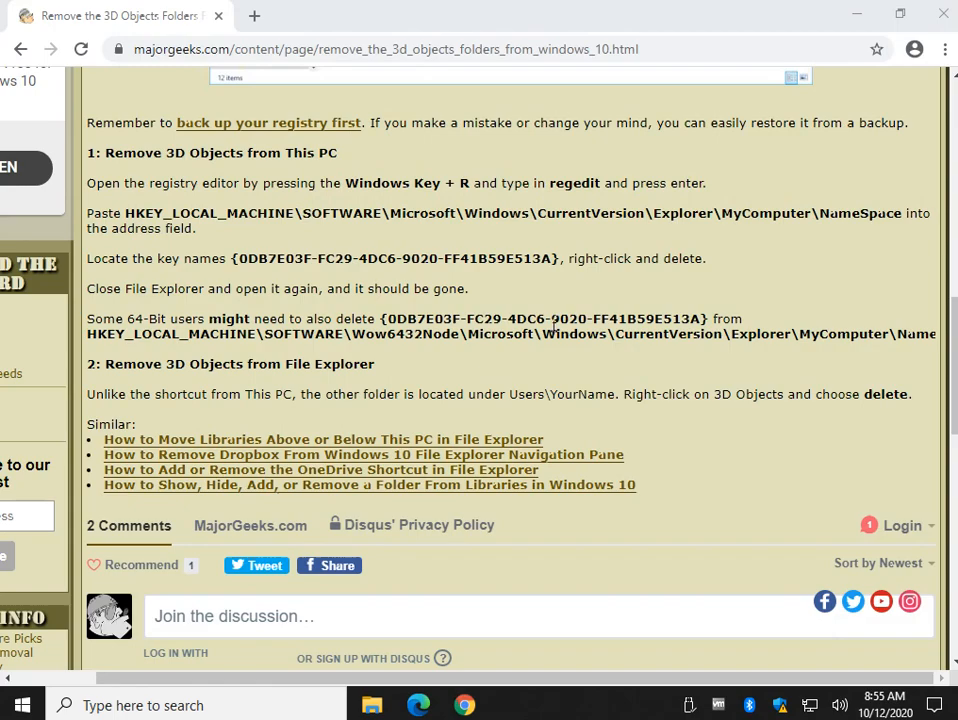
{"action": "scroll", "scroll_direction": "up", "scroll_amount": 3}
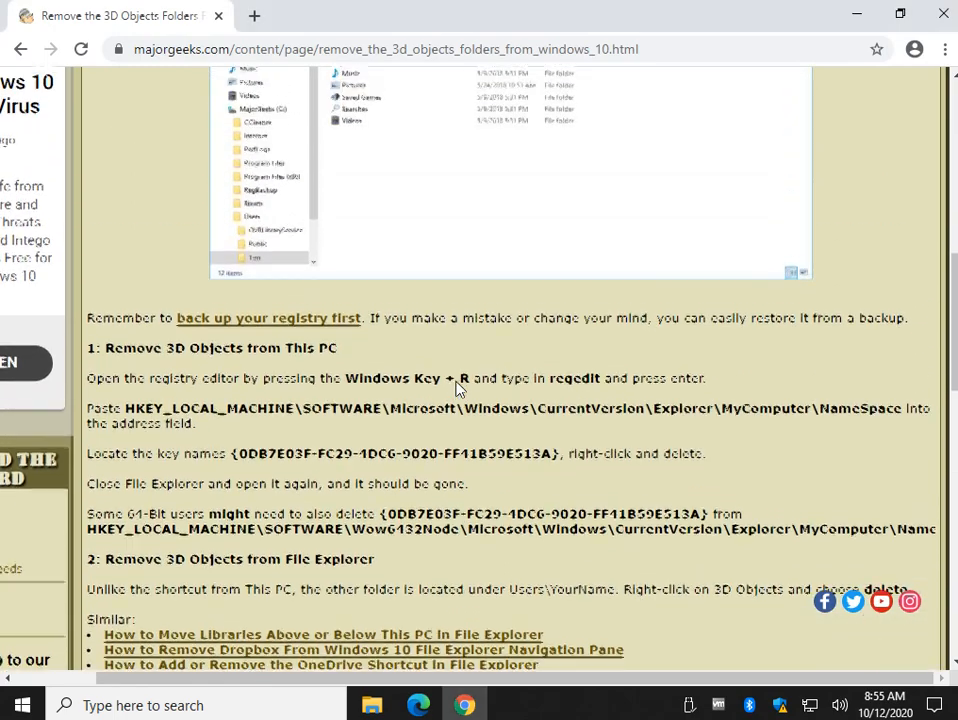
{"action": "scroll", "scroll_direction": "up", "scroll_amount": 3}
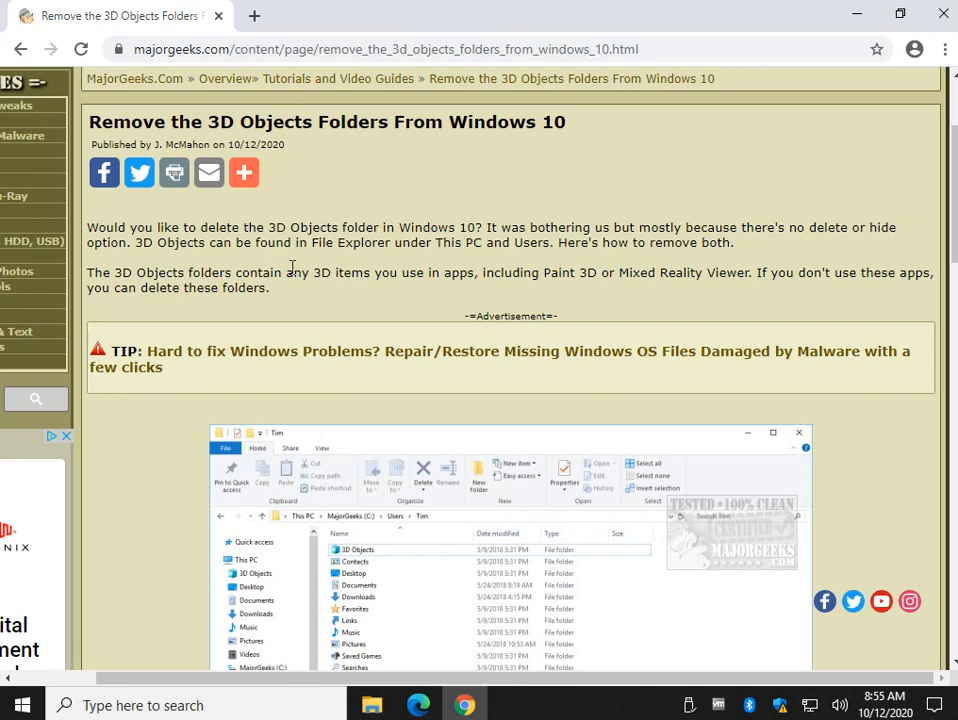
{"action": "mouse_move", "coordinate": [232, 308]}
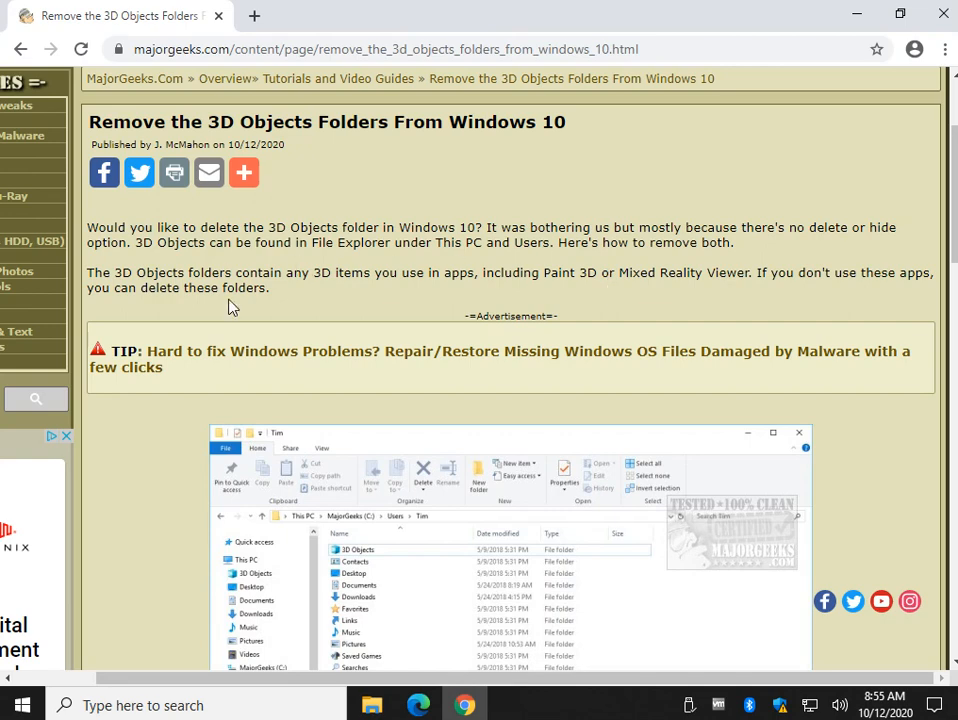
{"action": "mouse_move", "coordinate": [230, 308]}
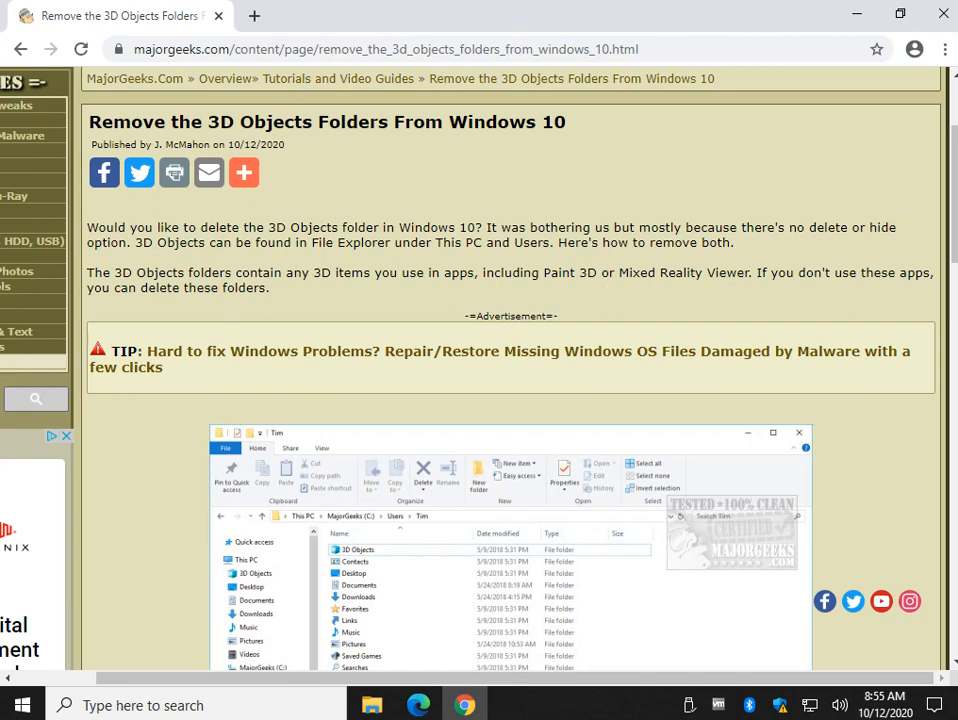